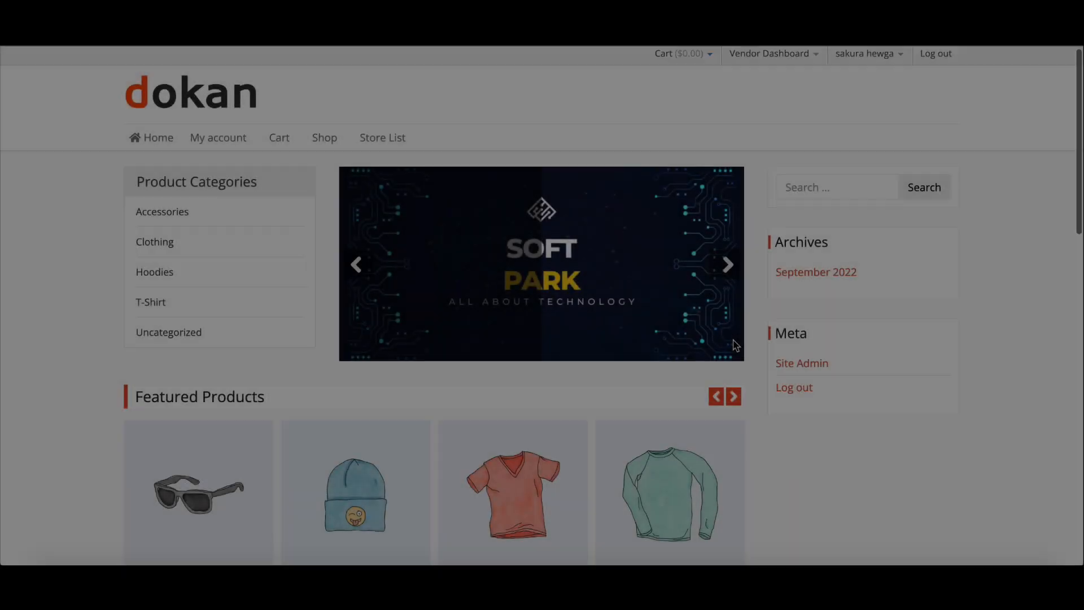
Go to Store List from the main navigation of the marketplace homepage.
scroll("down", 3)
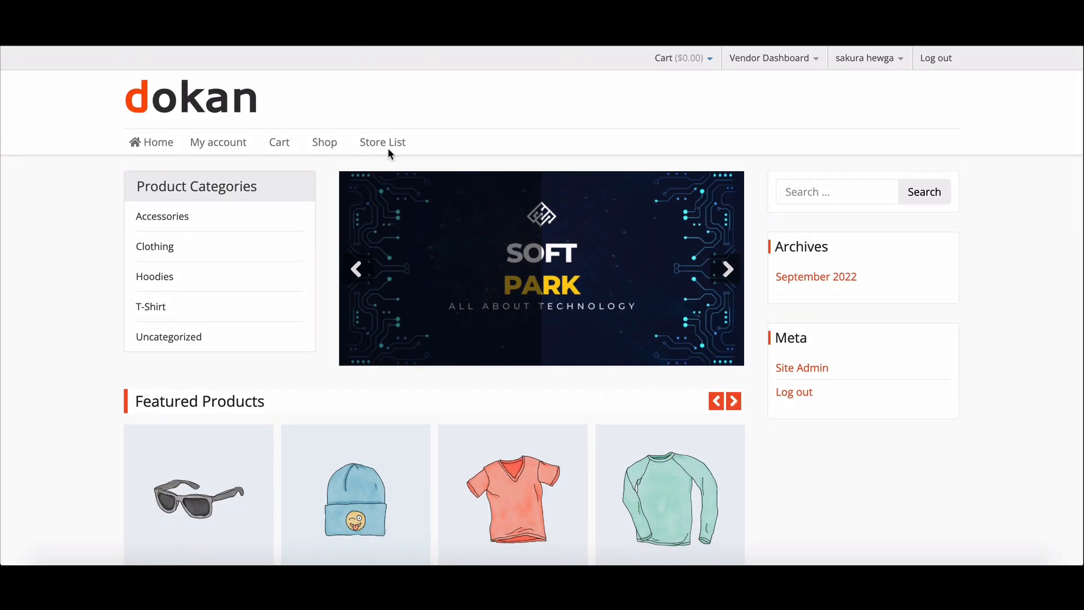
left_click(382, 143)
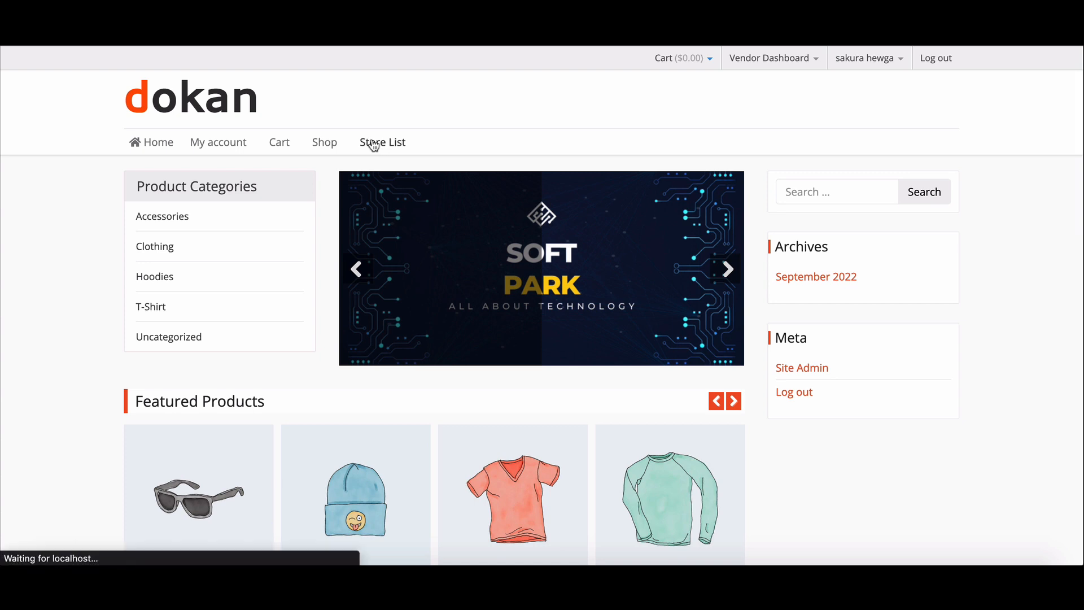
View the stylewidget store page with its Facebook, Twitter and YouTube icons and products.
left_click(383, 142)
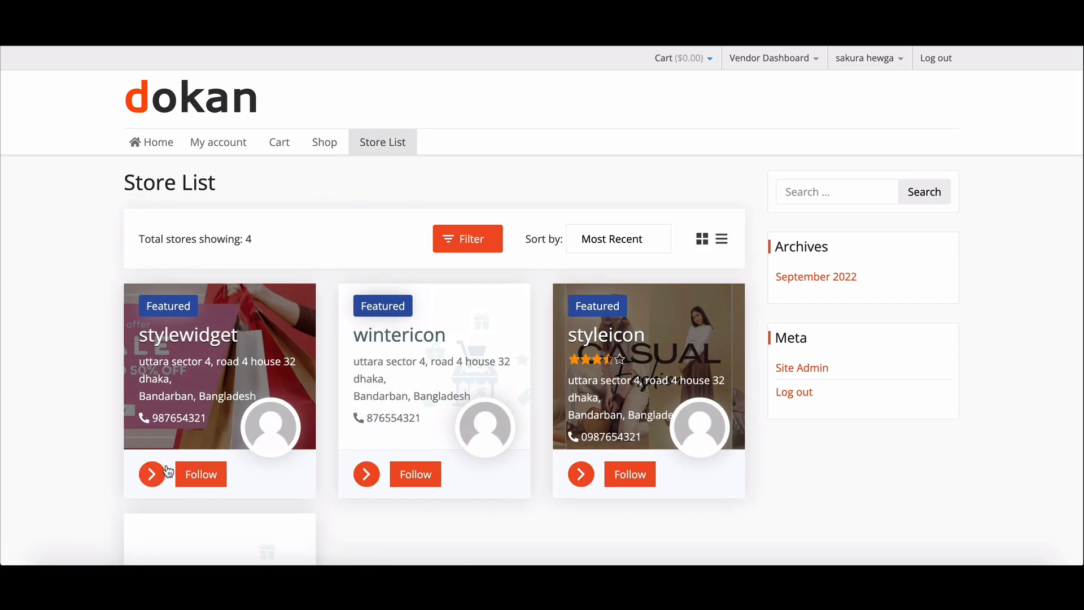
left_click(152, 474)
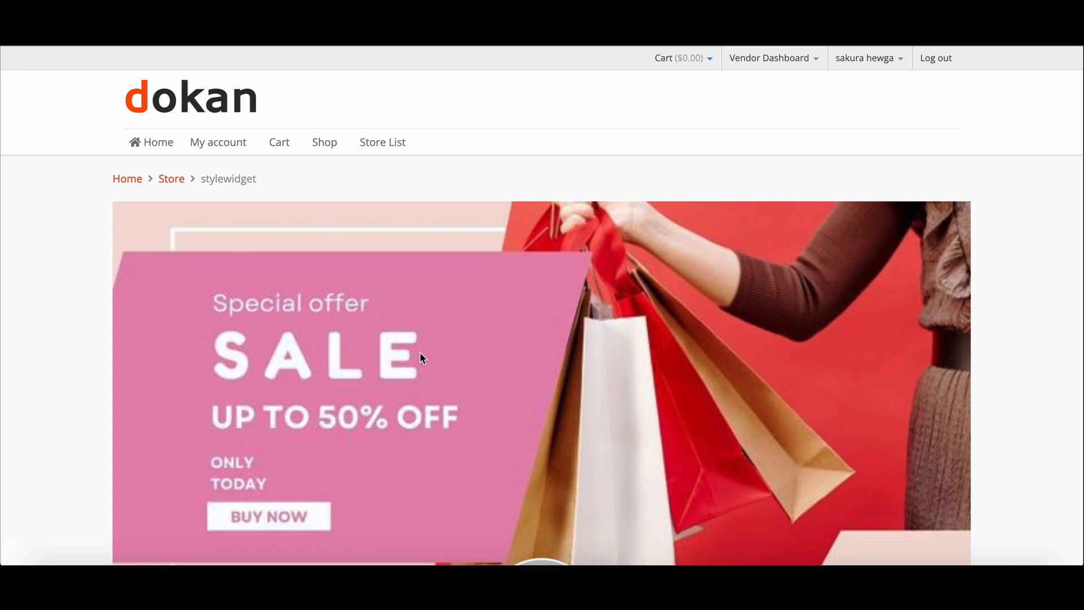
scroll("down", 3)
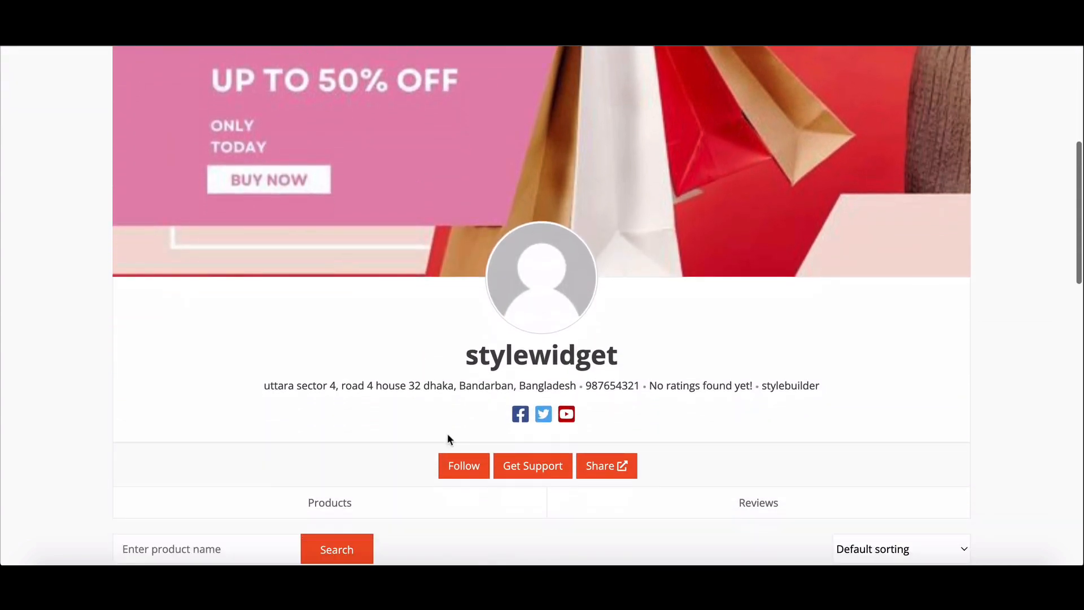
mouse_move(566, 414)
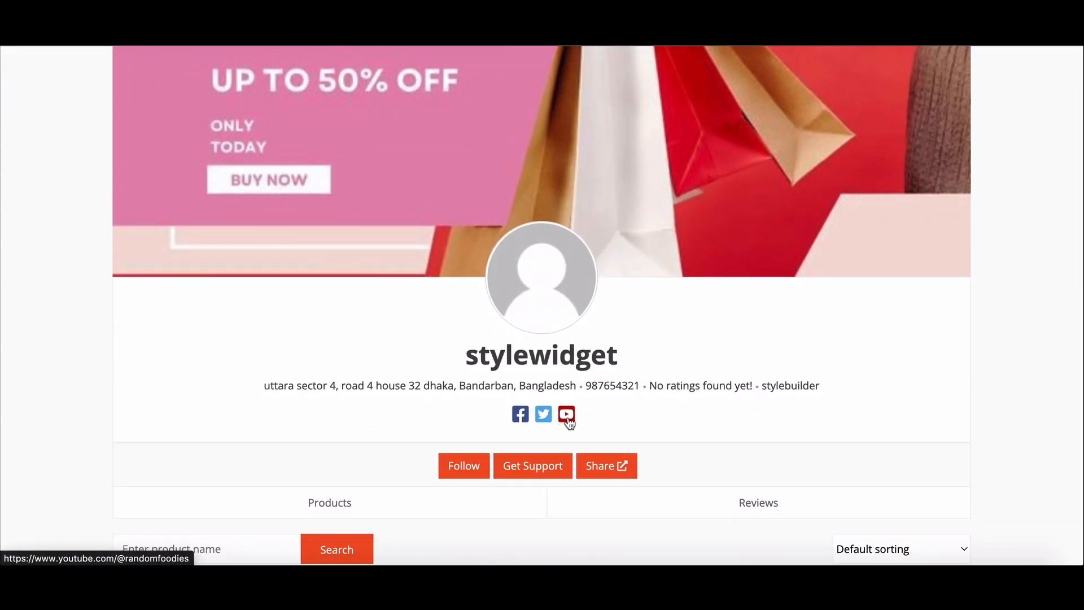
scroll("down", 3)
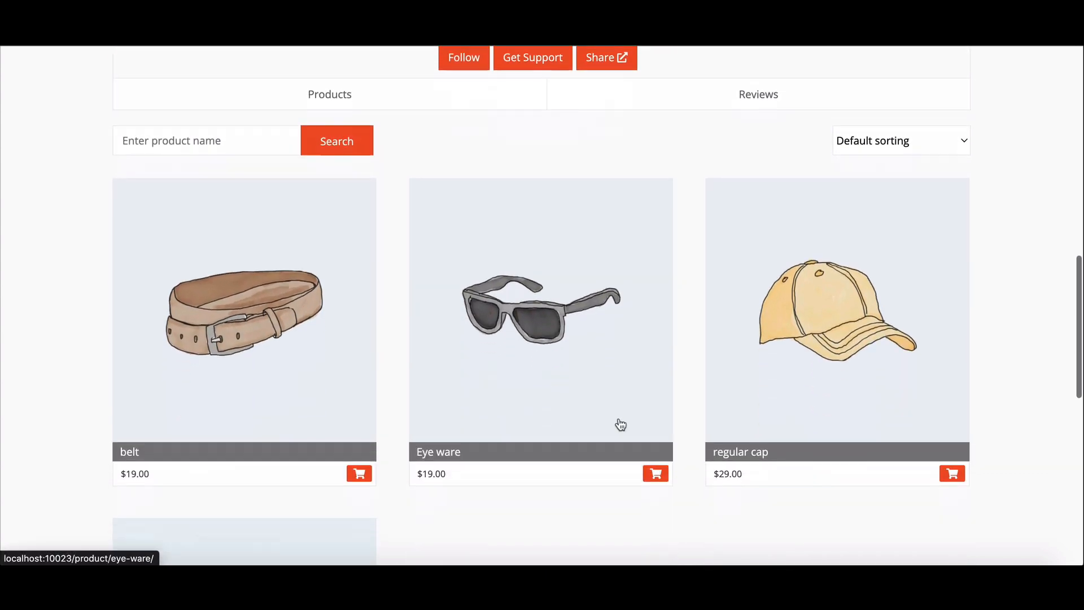
scroll("up", 3)
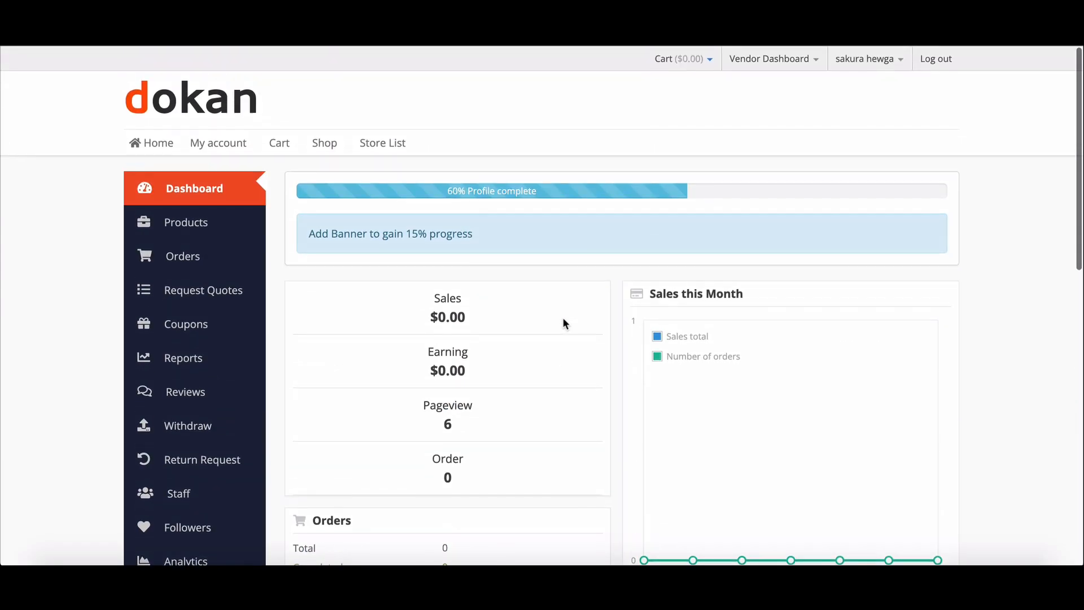
Reach Settings > Social Profile in the vendor dashboard sidebar.
scroll("down", 3)
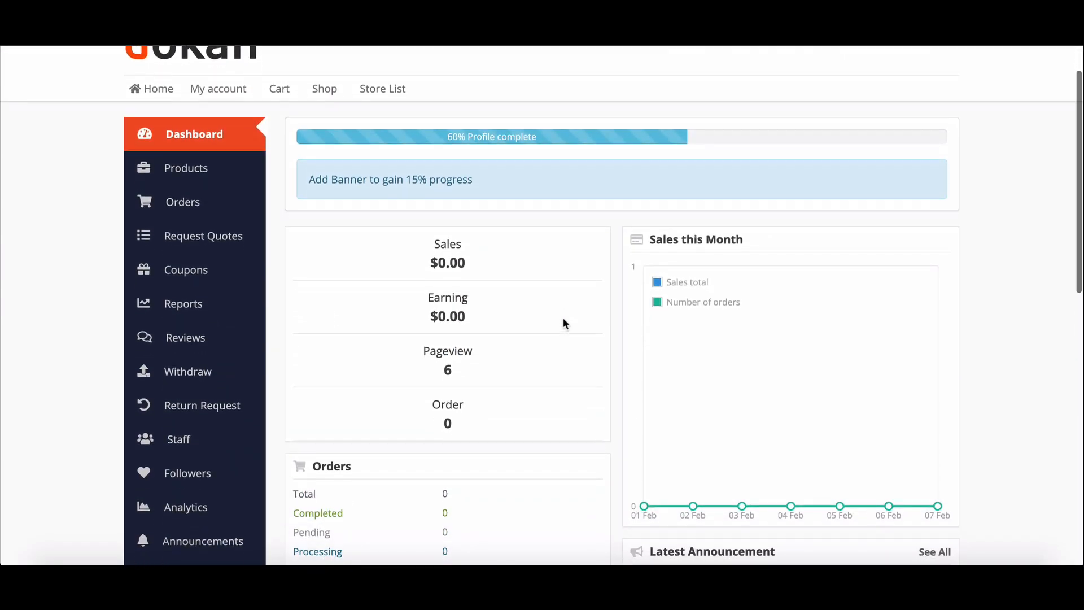
scroll("down", 3)
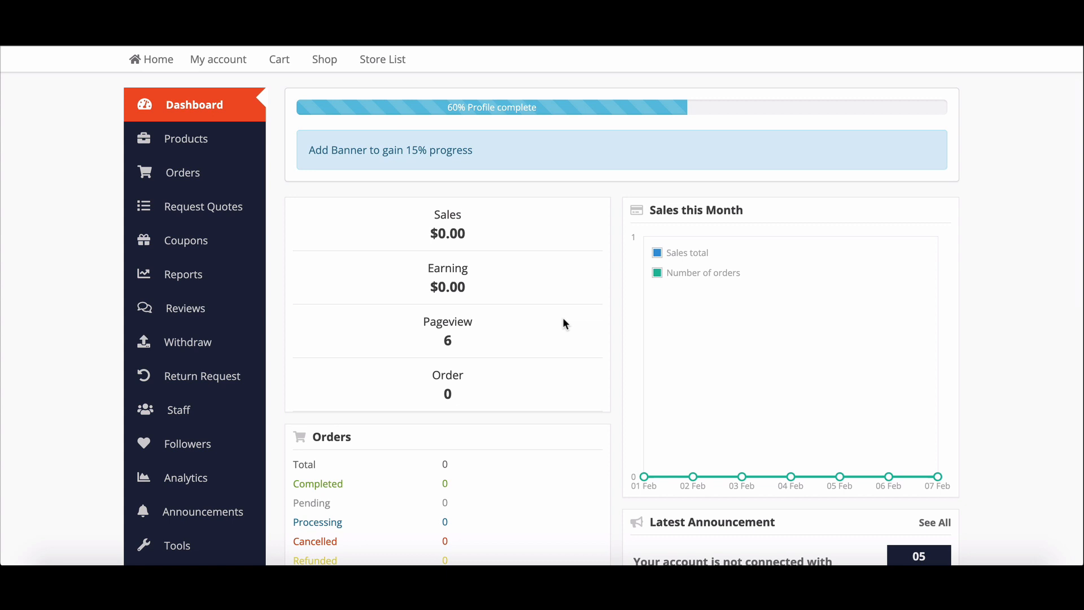
scroll("down", 3)
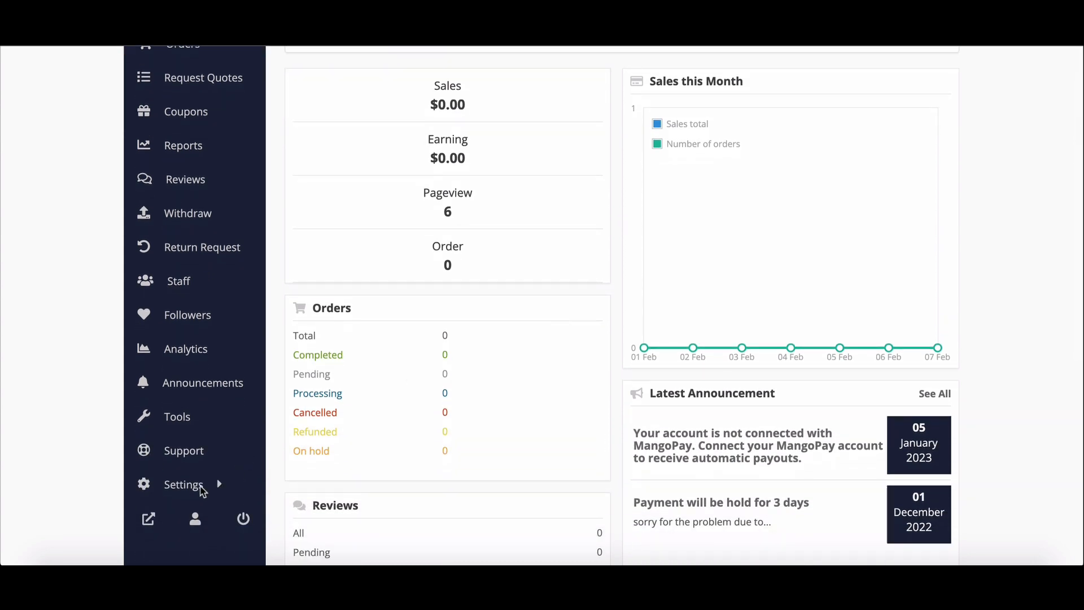
left_click(183, 484)
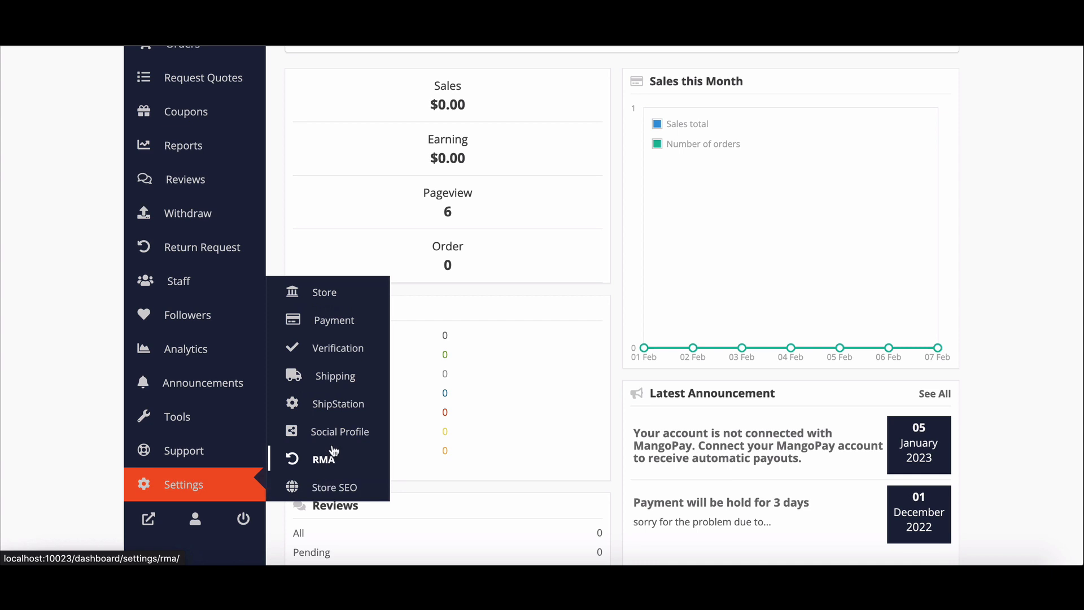
left_click(340, 431)
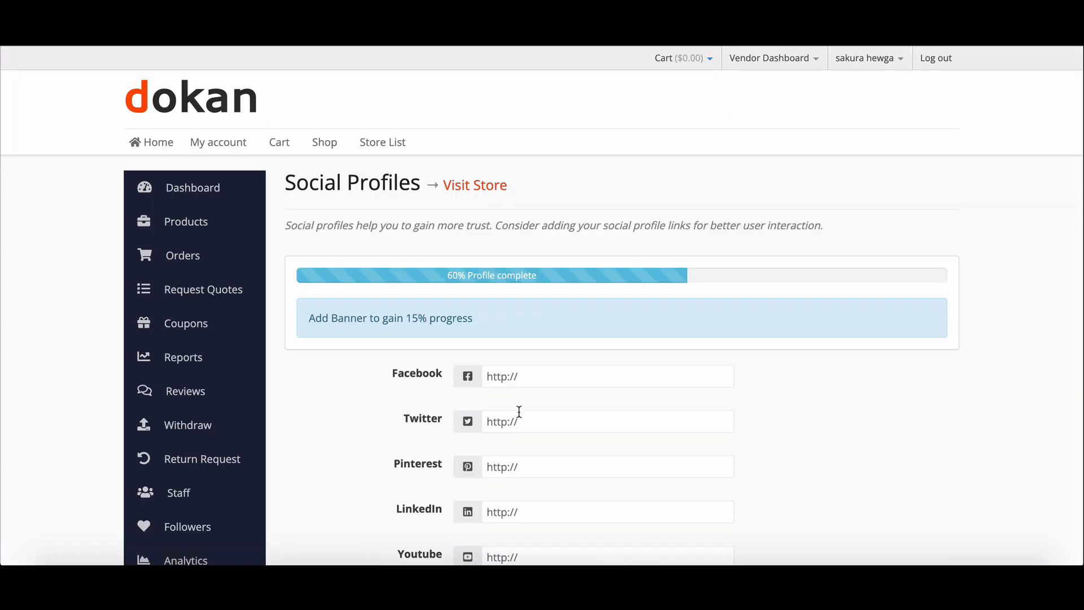
scroll("down", 3)
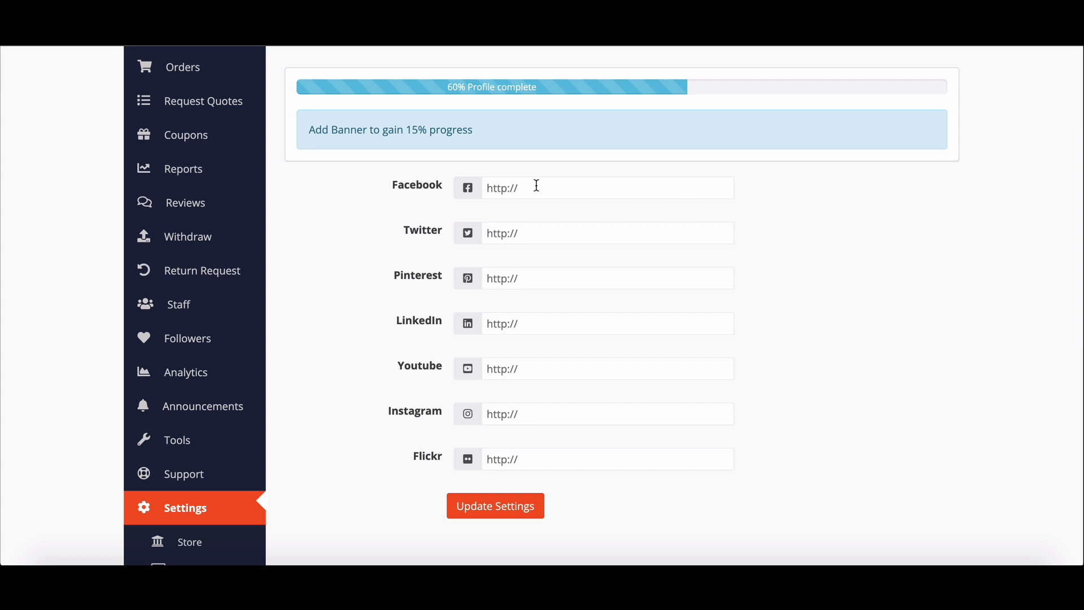
left_click(607, 188)
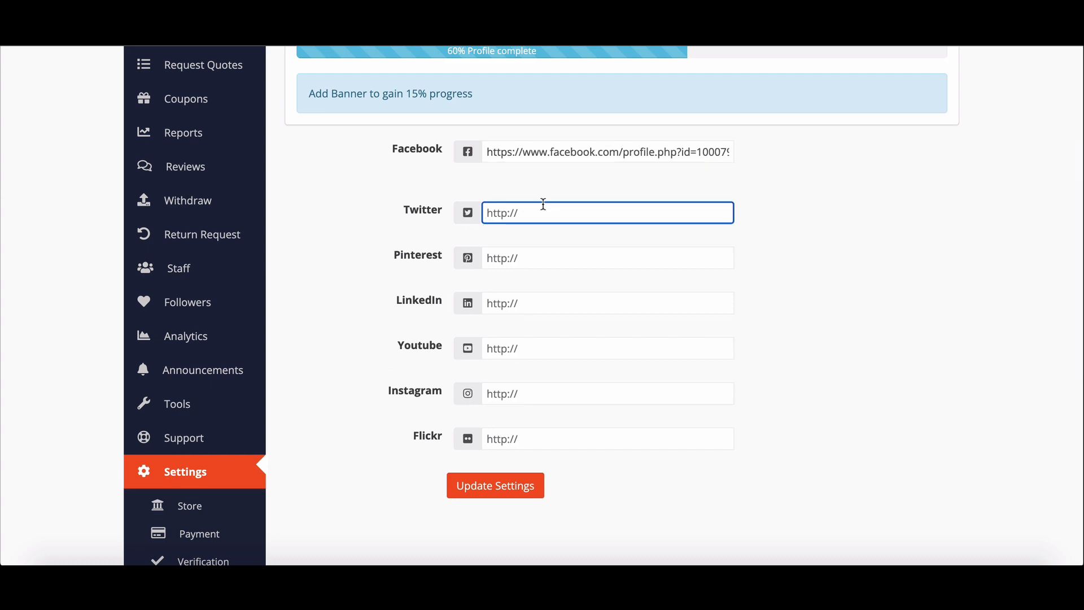
type("https://twitter.com/ManjurTutul")
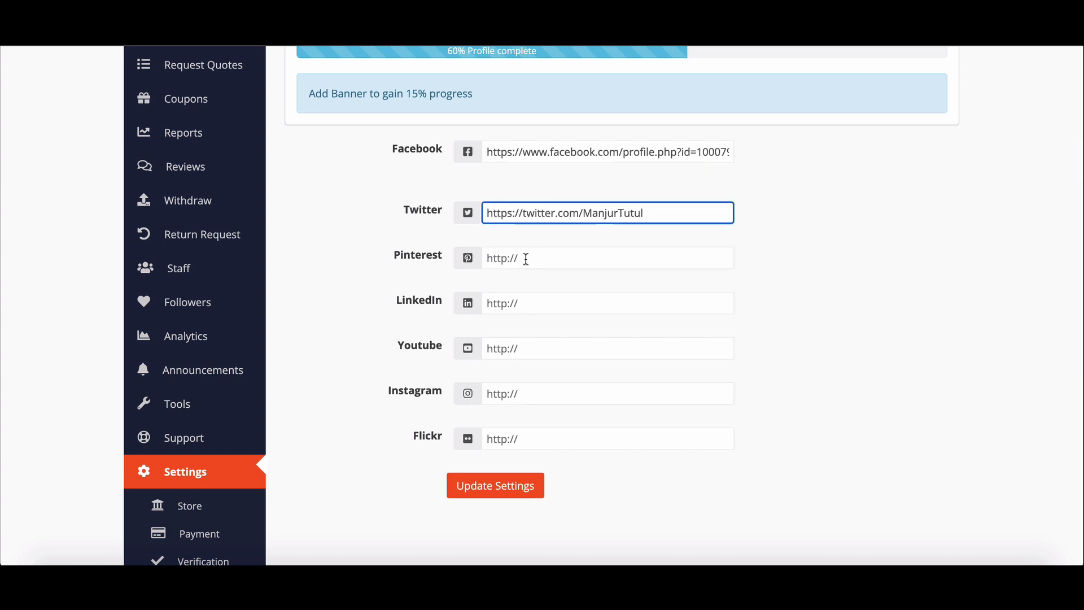
left_click(607, 363)
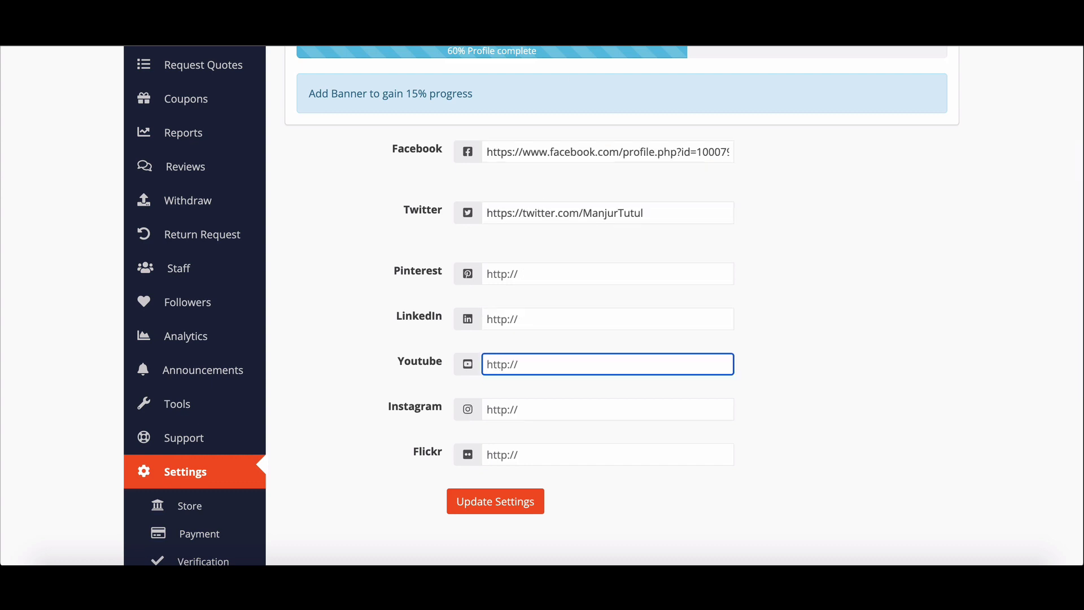
type("https://www.youtube.com/@randomfoodies")
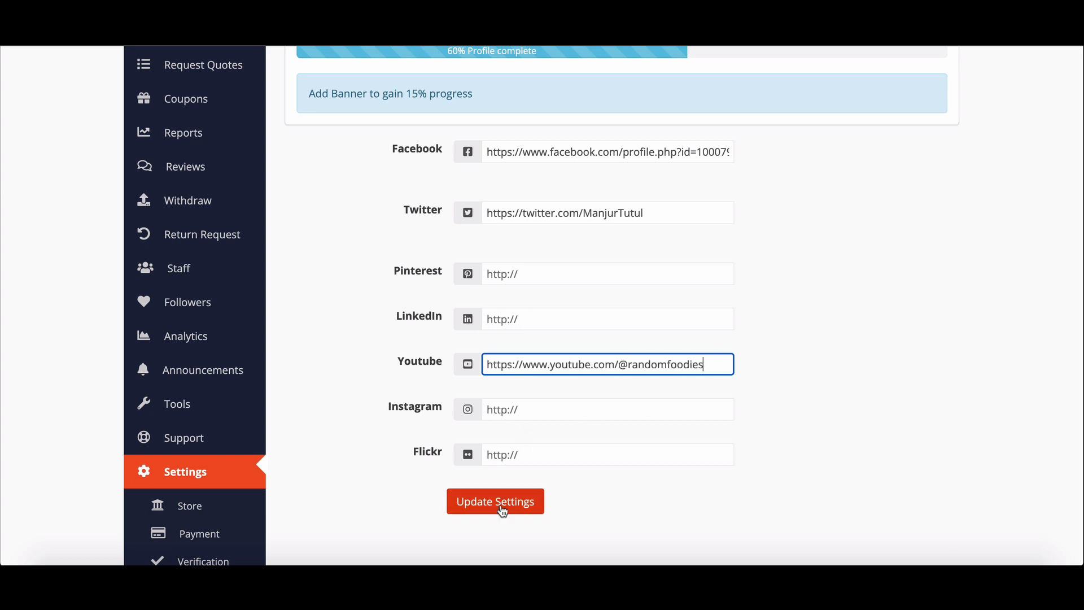
left_click(496, 501)
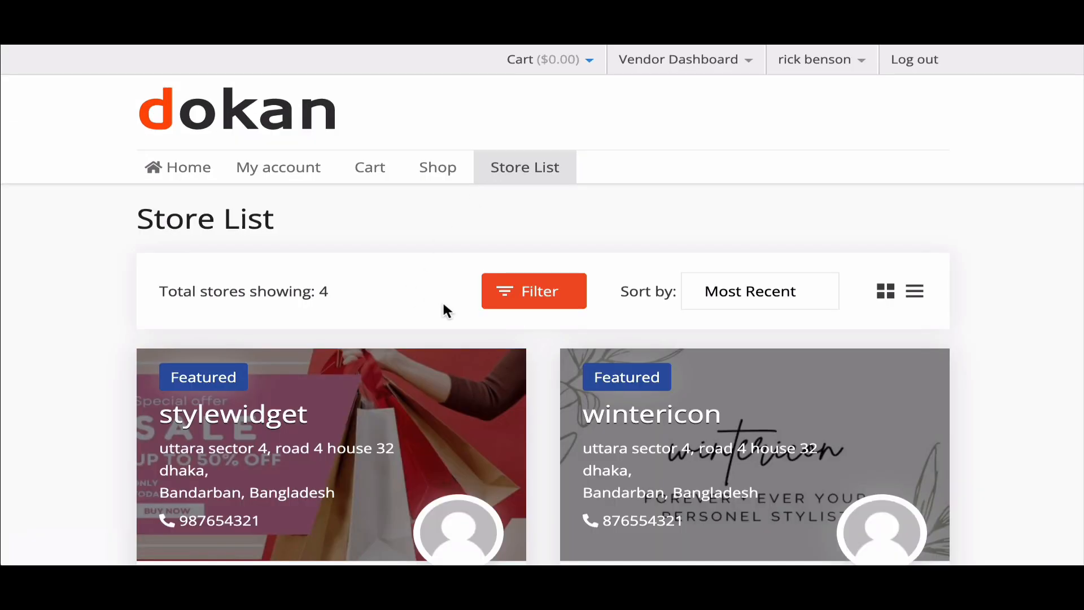
View the wintericon store page now showing Facebook, Twitter and YouTube icons.
scroll("down", 3)
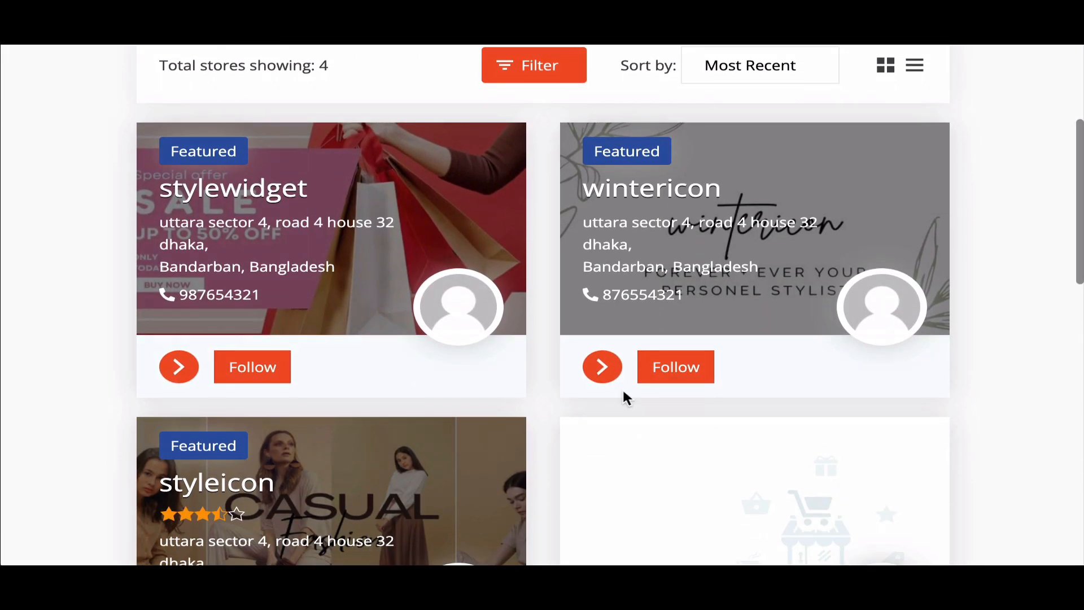
left_click(603, 366)
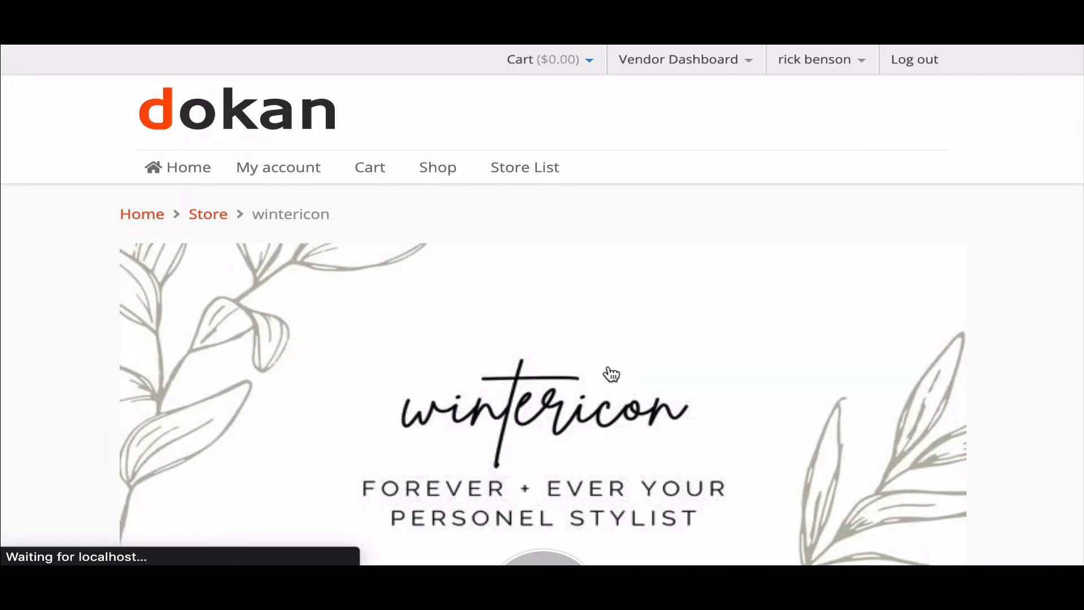
scroll("down", 3)
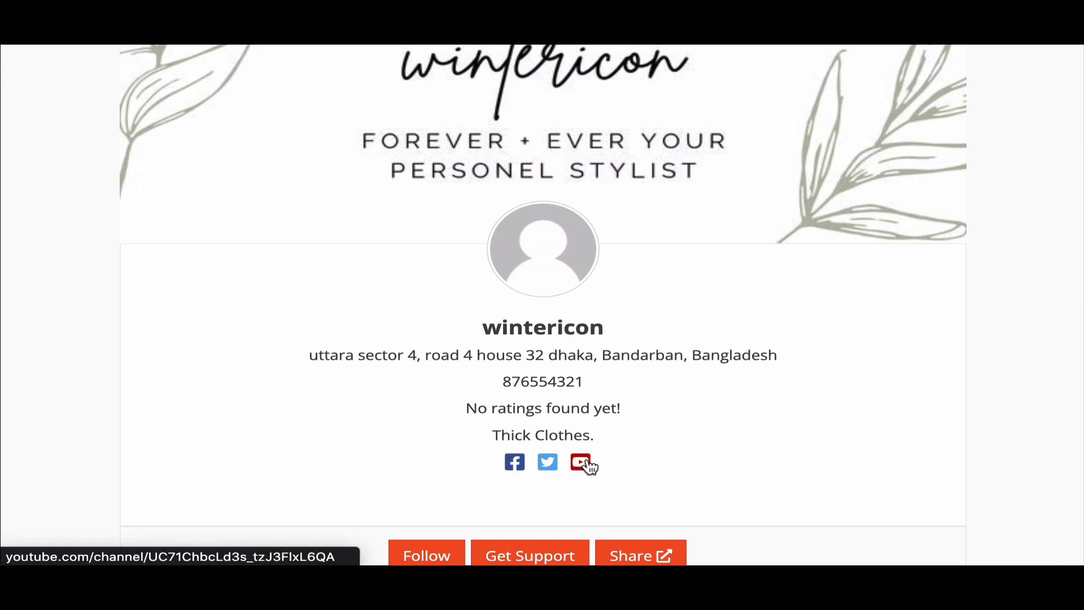
scroll("down", 3)
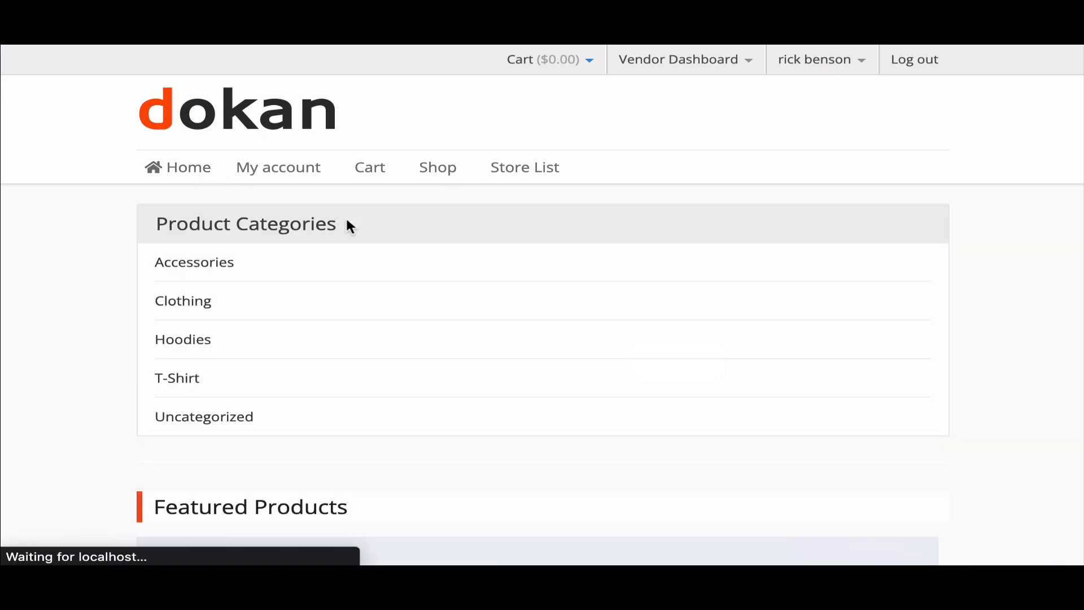
Scroll the homepage through Featured, Latest and Best Selling Products down to the footer.
scroll("down", 3)
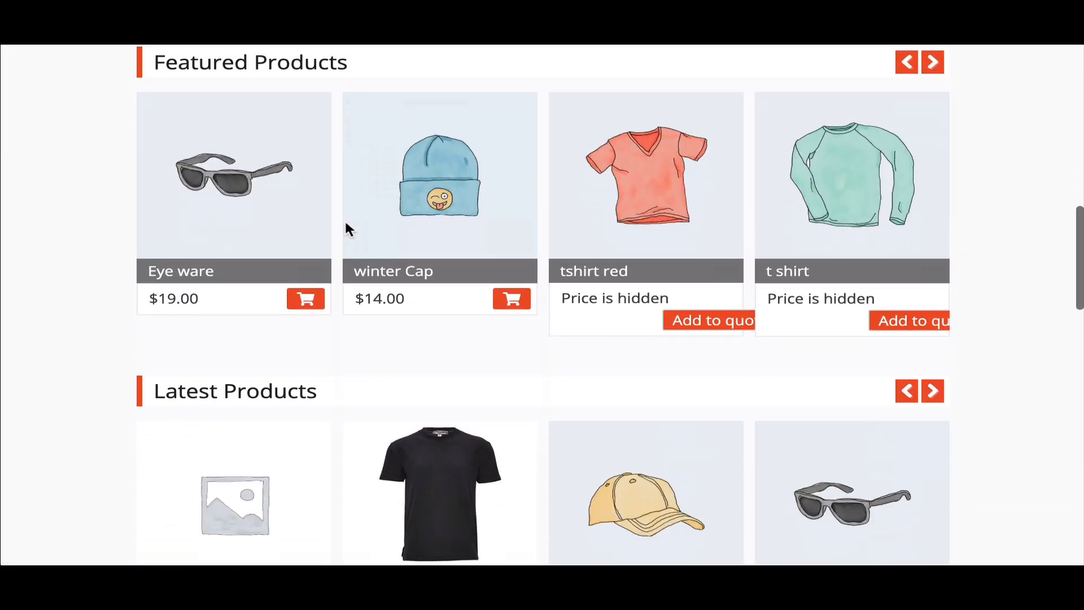
scroll("down", 3)
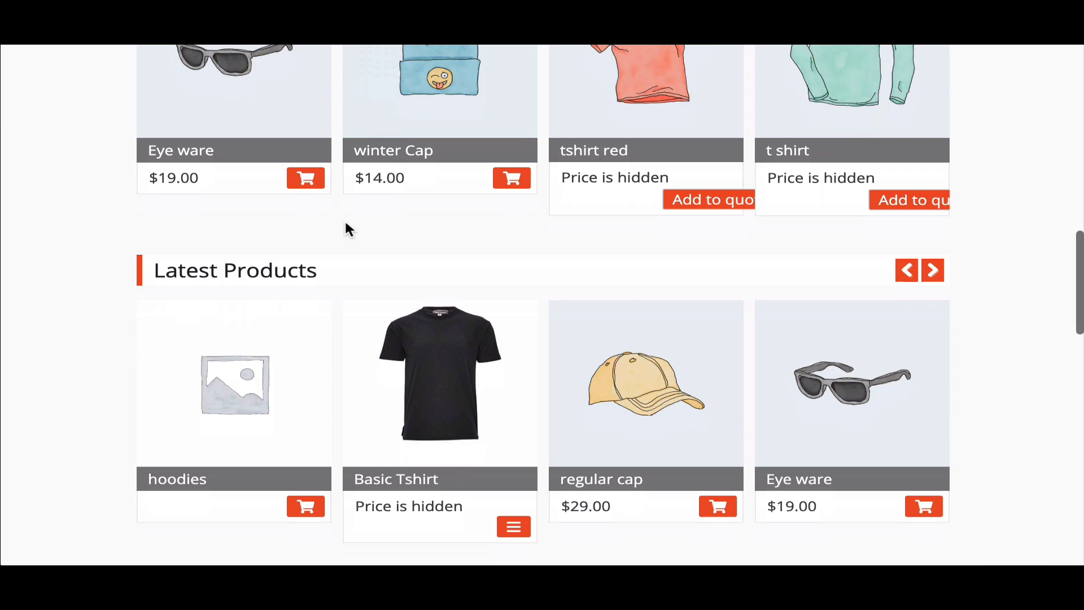
scroll("down", 3)
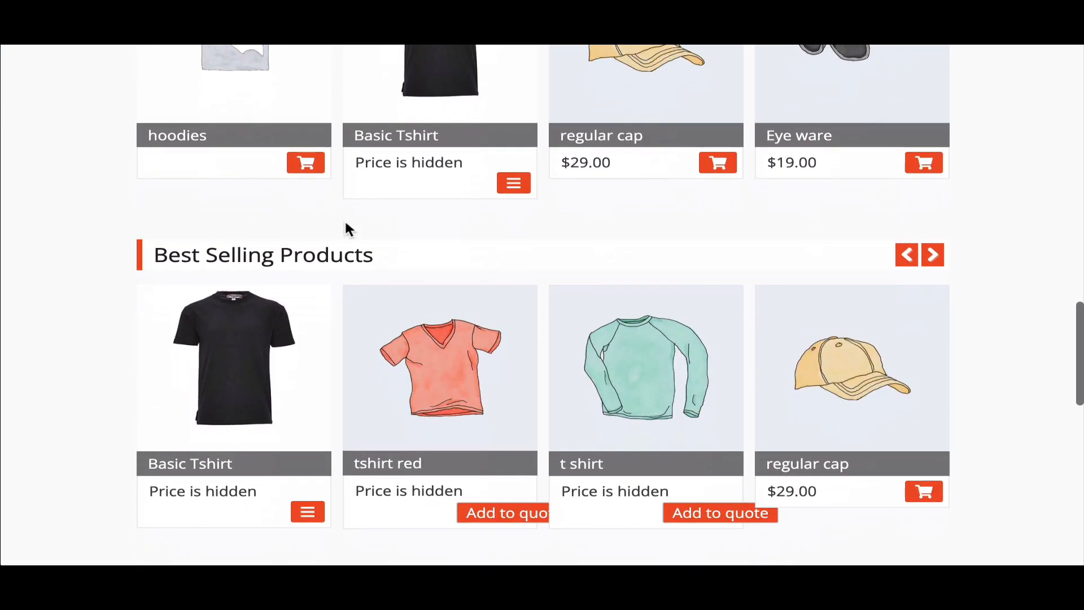
scroll("down", 3)
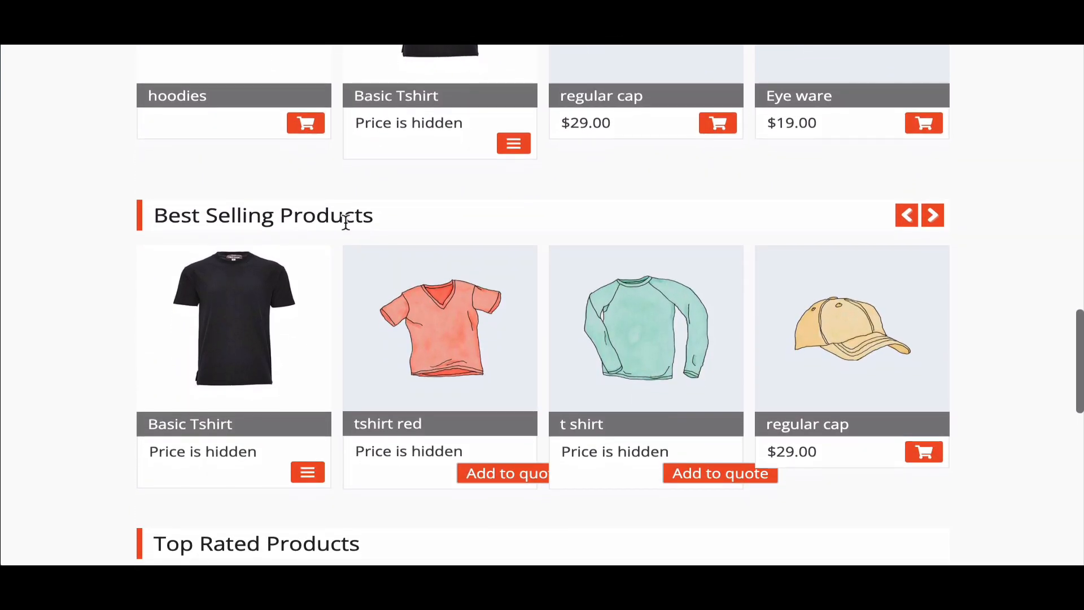
scroll("down", 3)
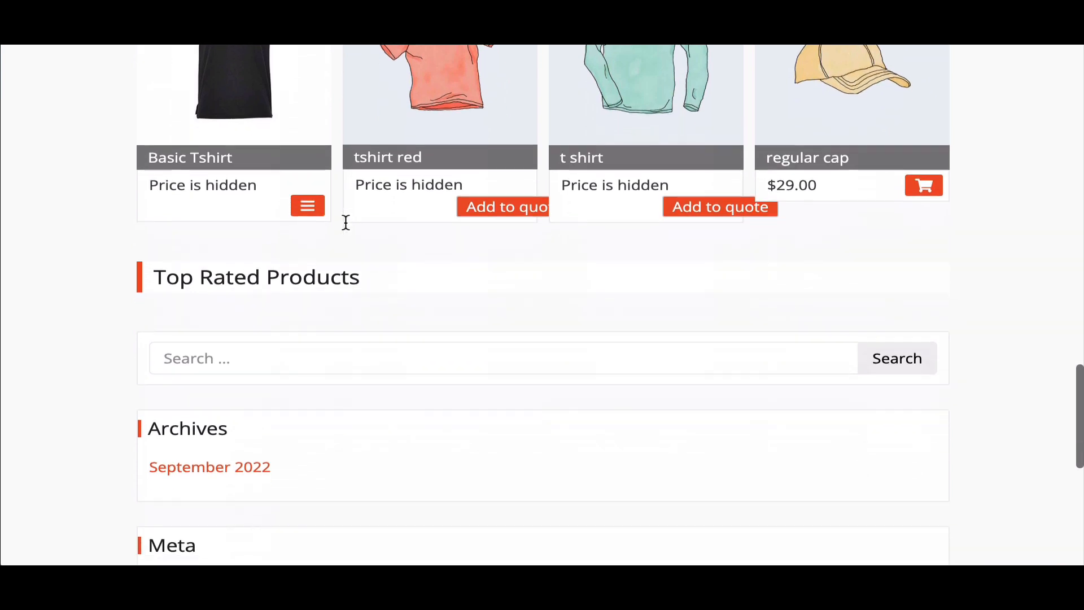
scroll("down", 3)
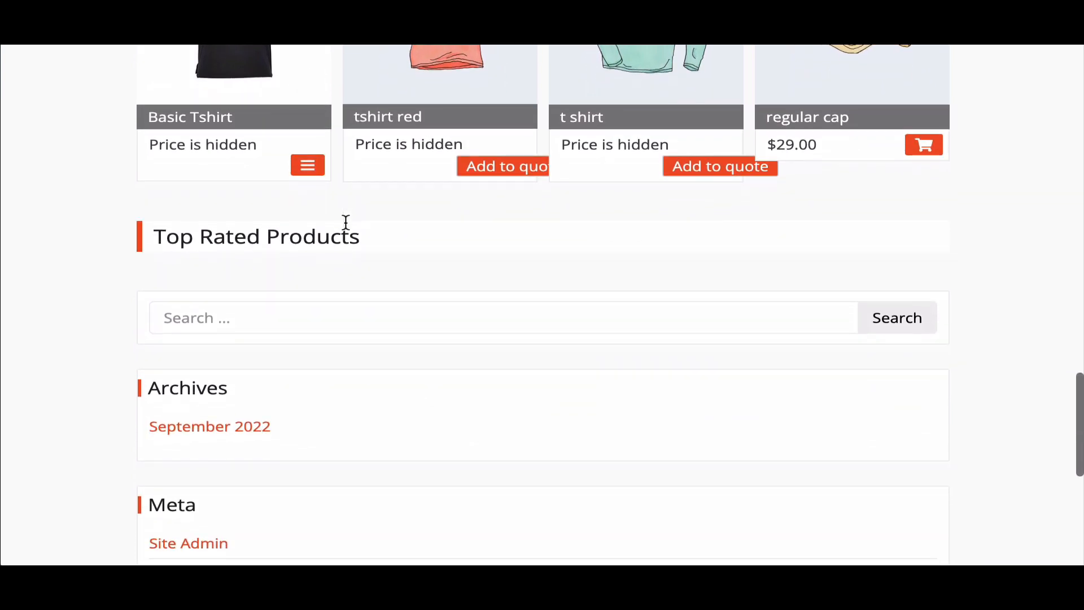
scroll("down", 3)
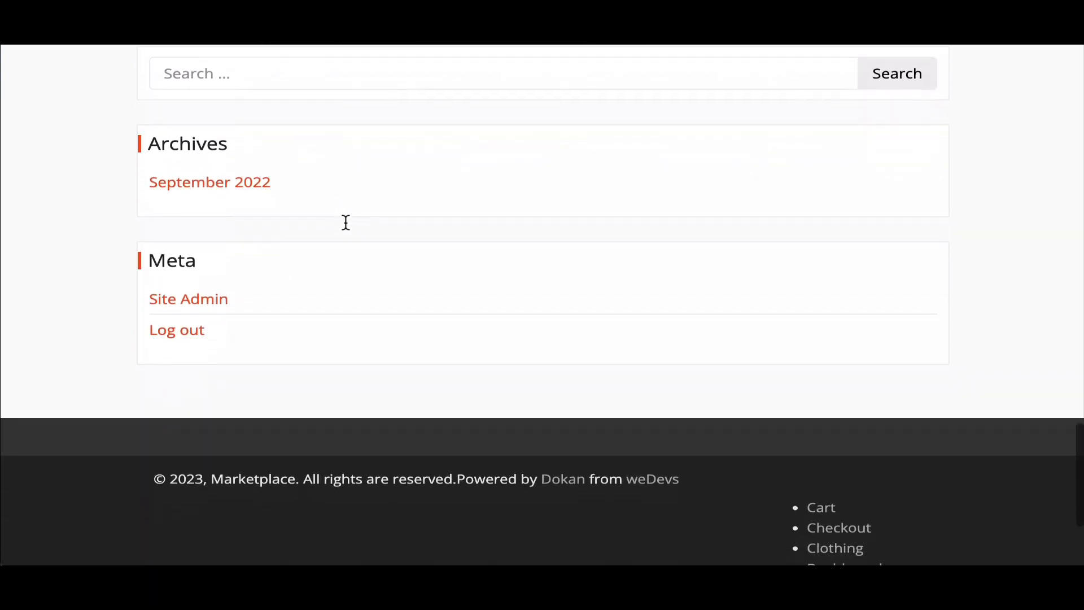
scroll("down", 3)
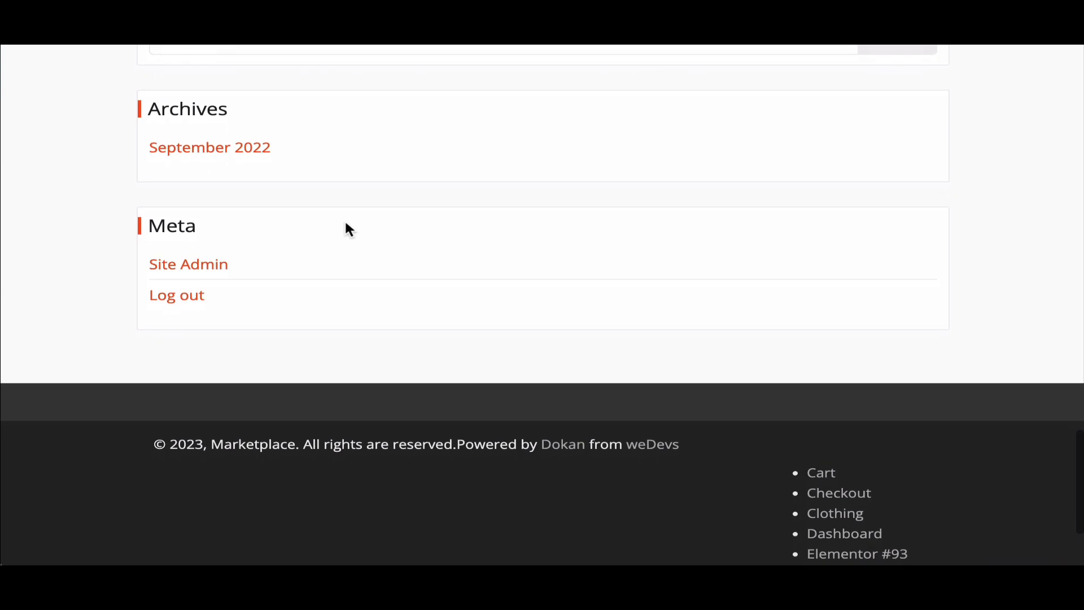